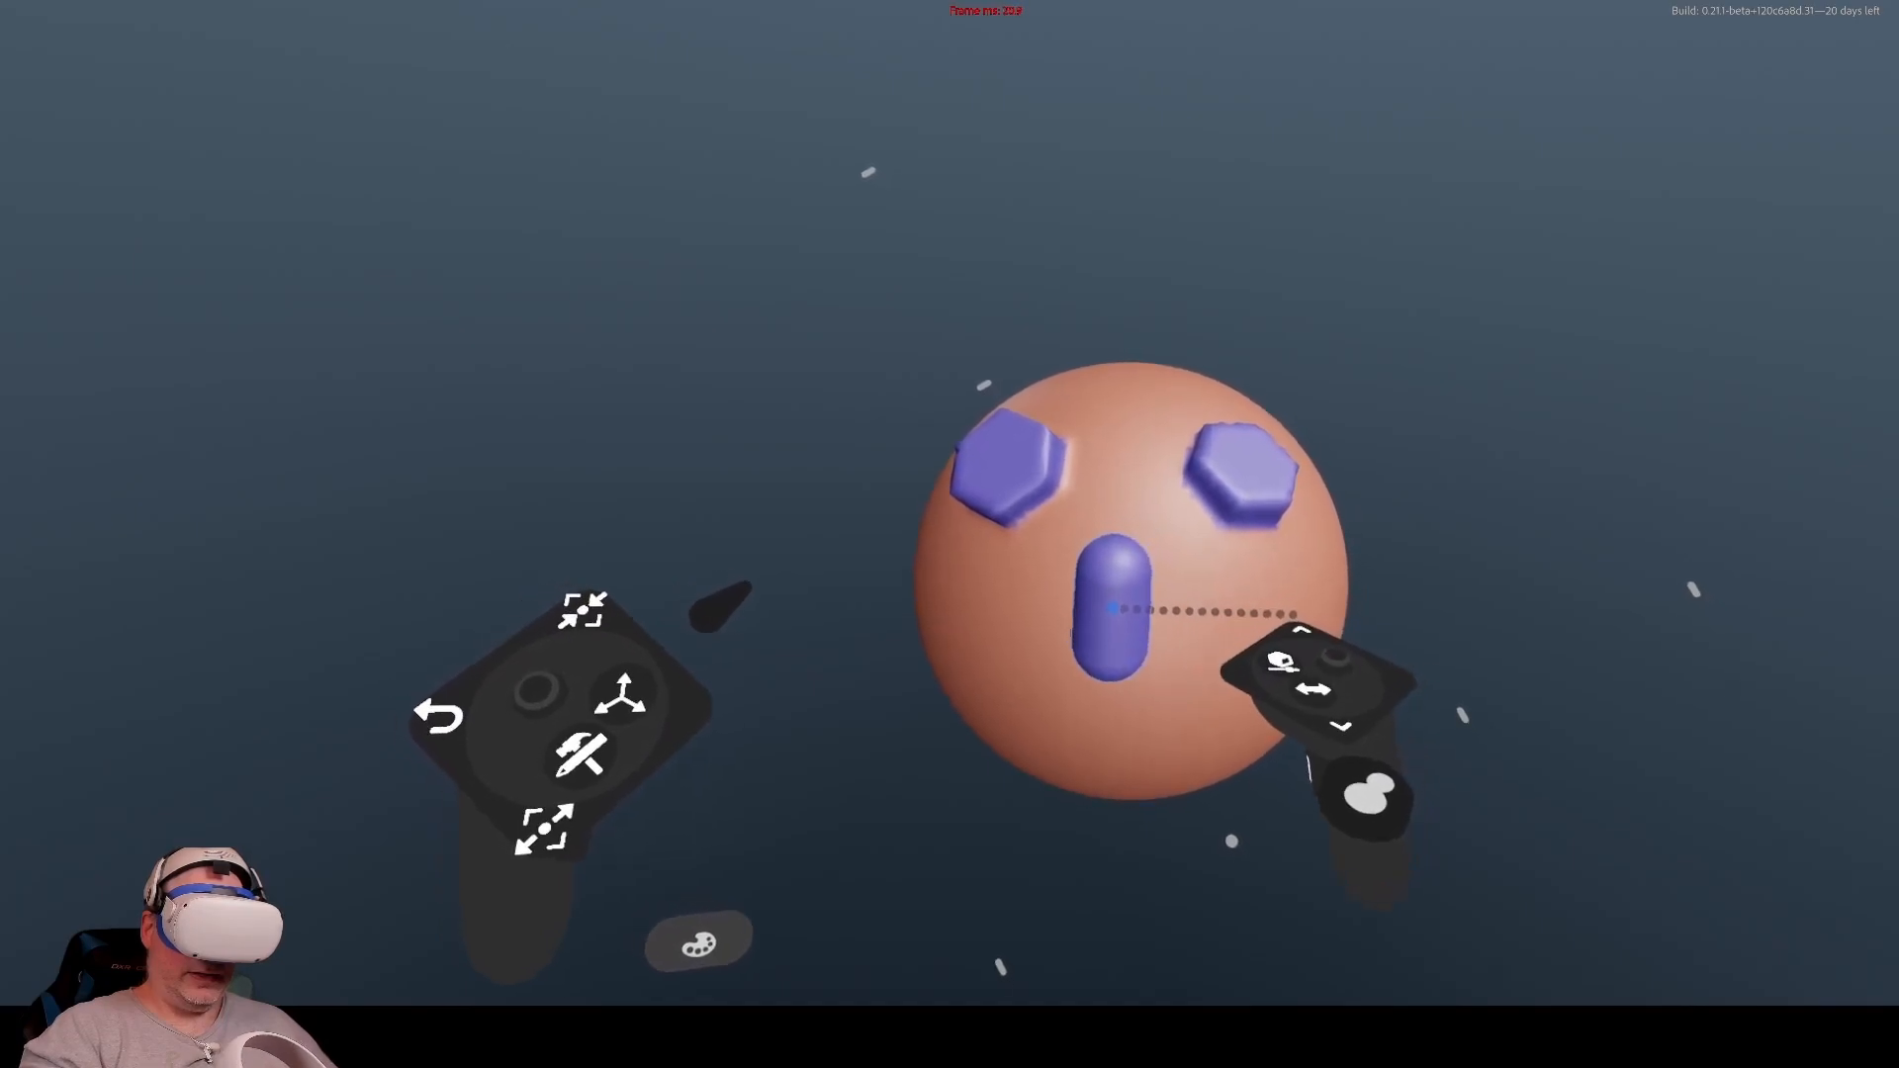
Stamp a rounded capsule nose centred below the two hexagon eyes
{"action": "left_click", "coordinate": [697, 942]}
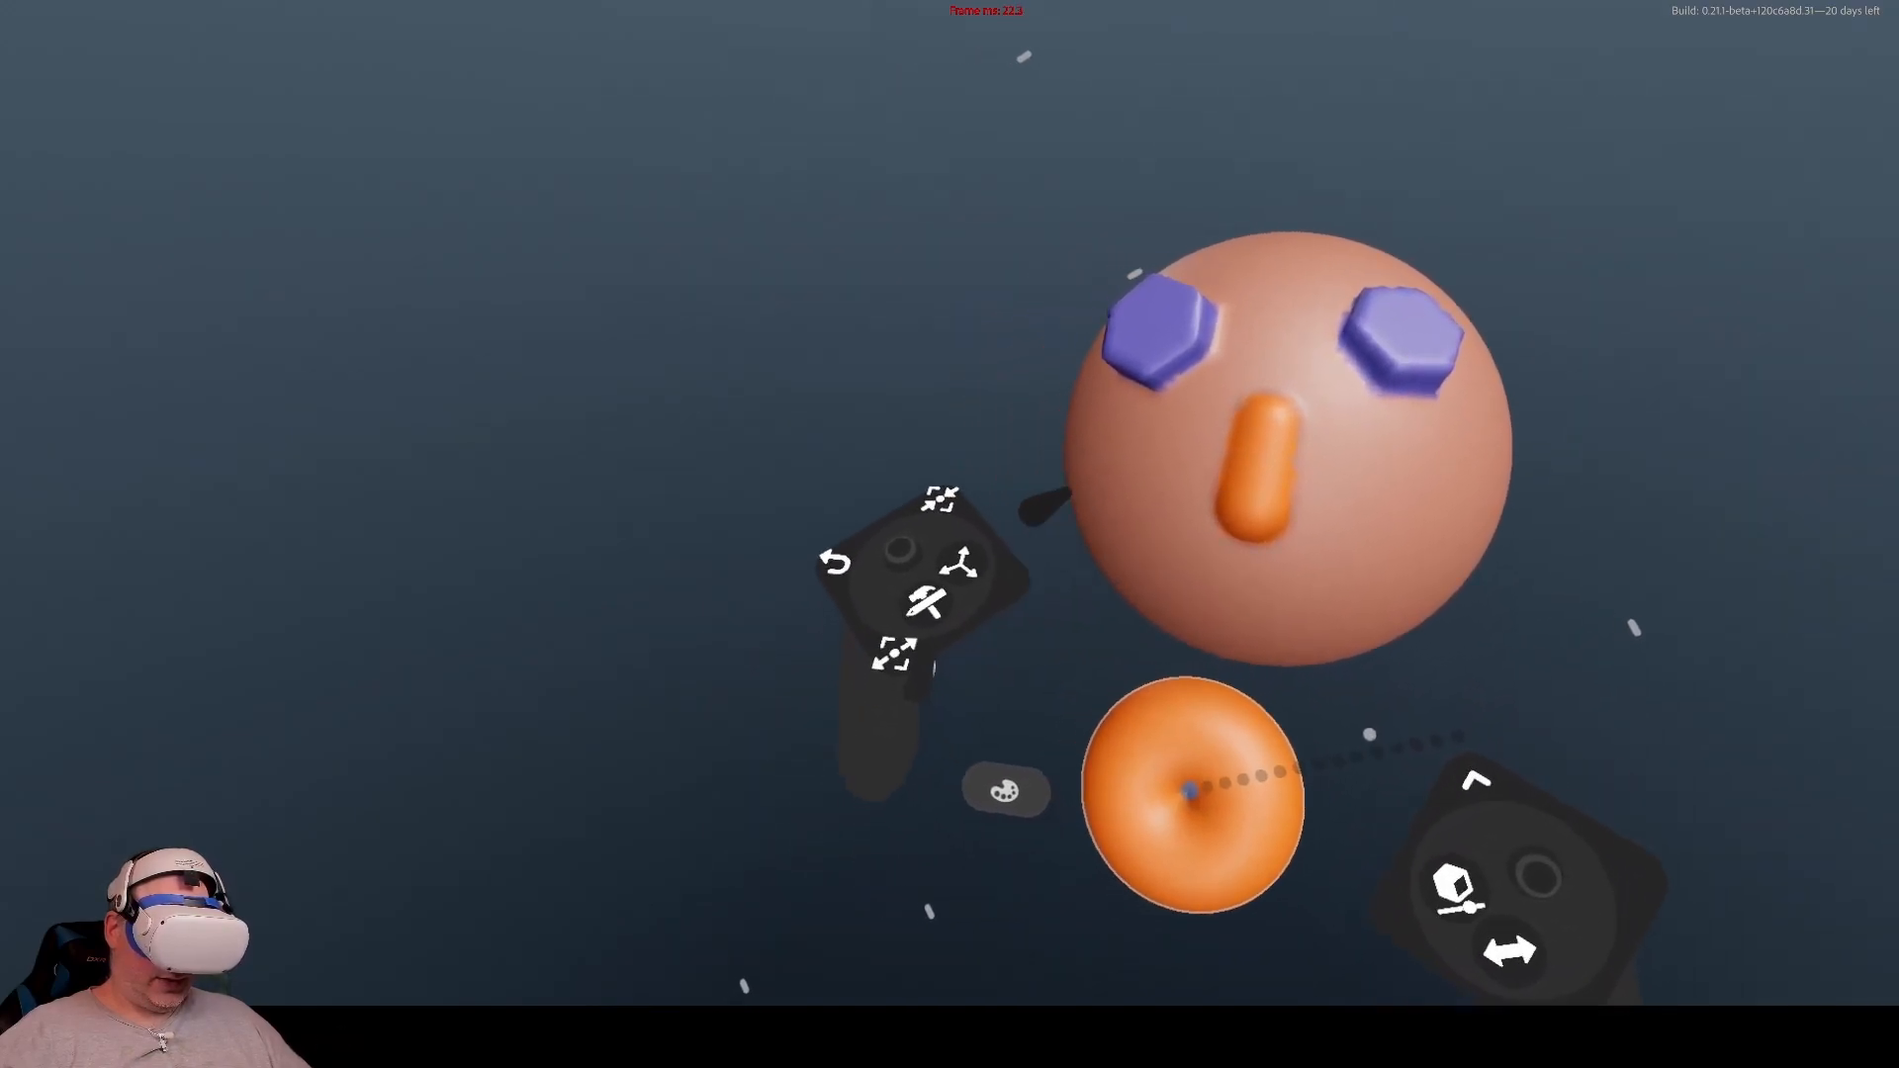
Pick orange from the color palette and repaint the nose
{"action": "left_click", "coordinate": [1005, 791]}
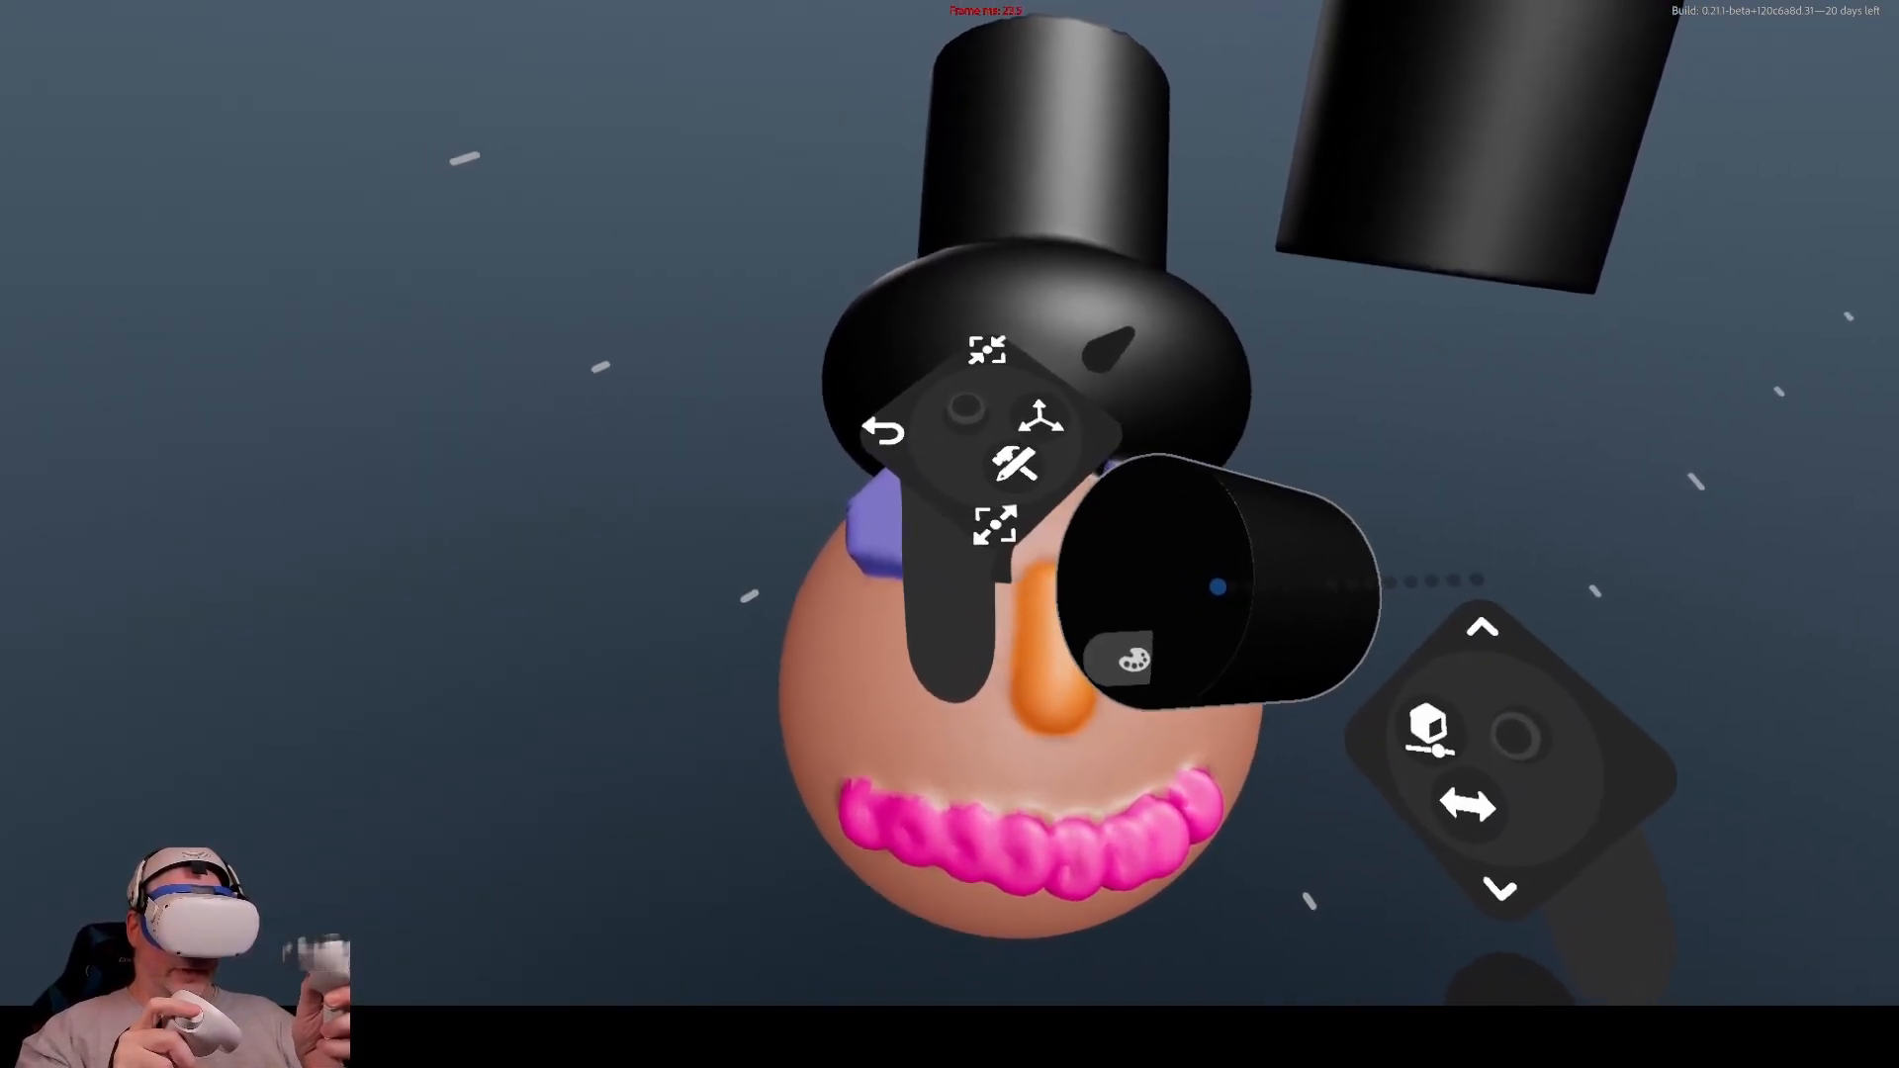
Place and scale a large orange-red cube beneath the clown head
{"action": "left_click", "coordinate": [1126, 658]}
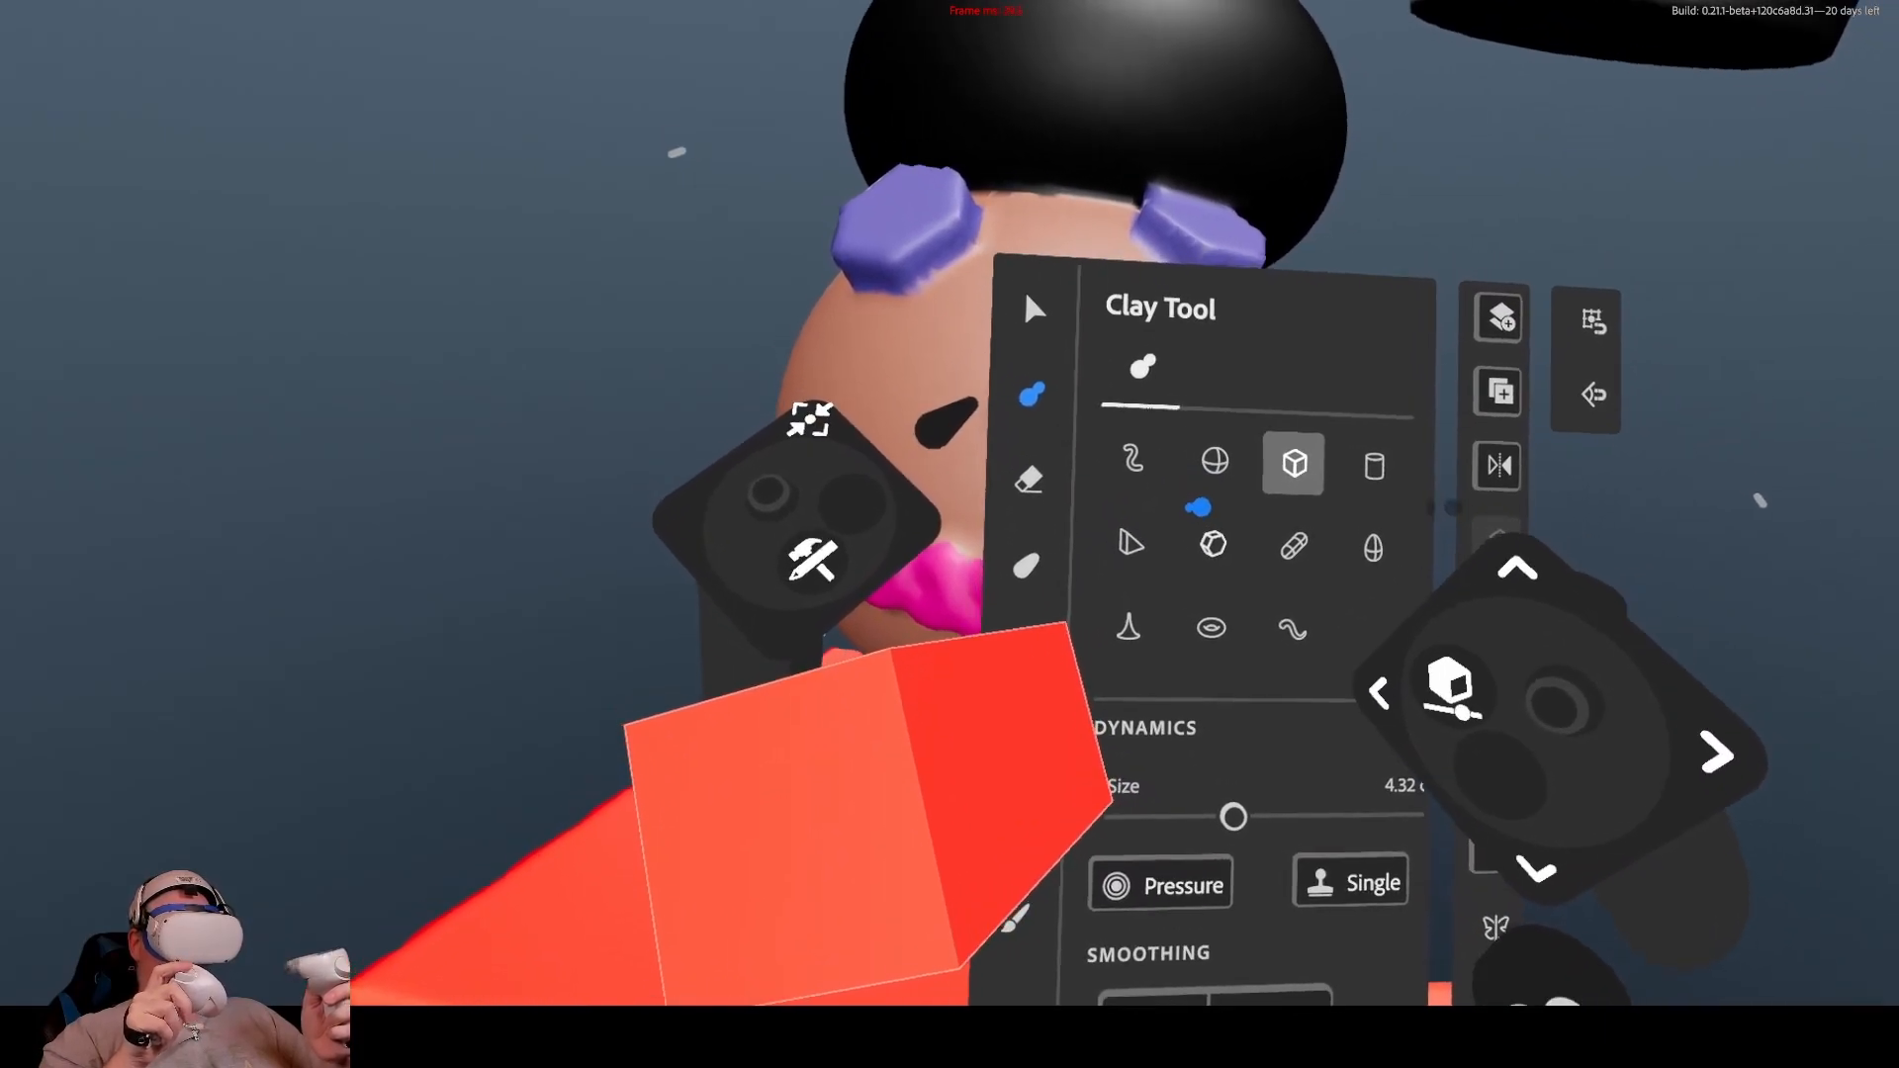
Sculpt the orange nose, bumpy pink mouth and yellow neck, then switch to erasing
{"action": "left_click", "coordinate": [1133, 460]}
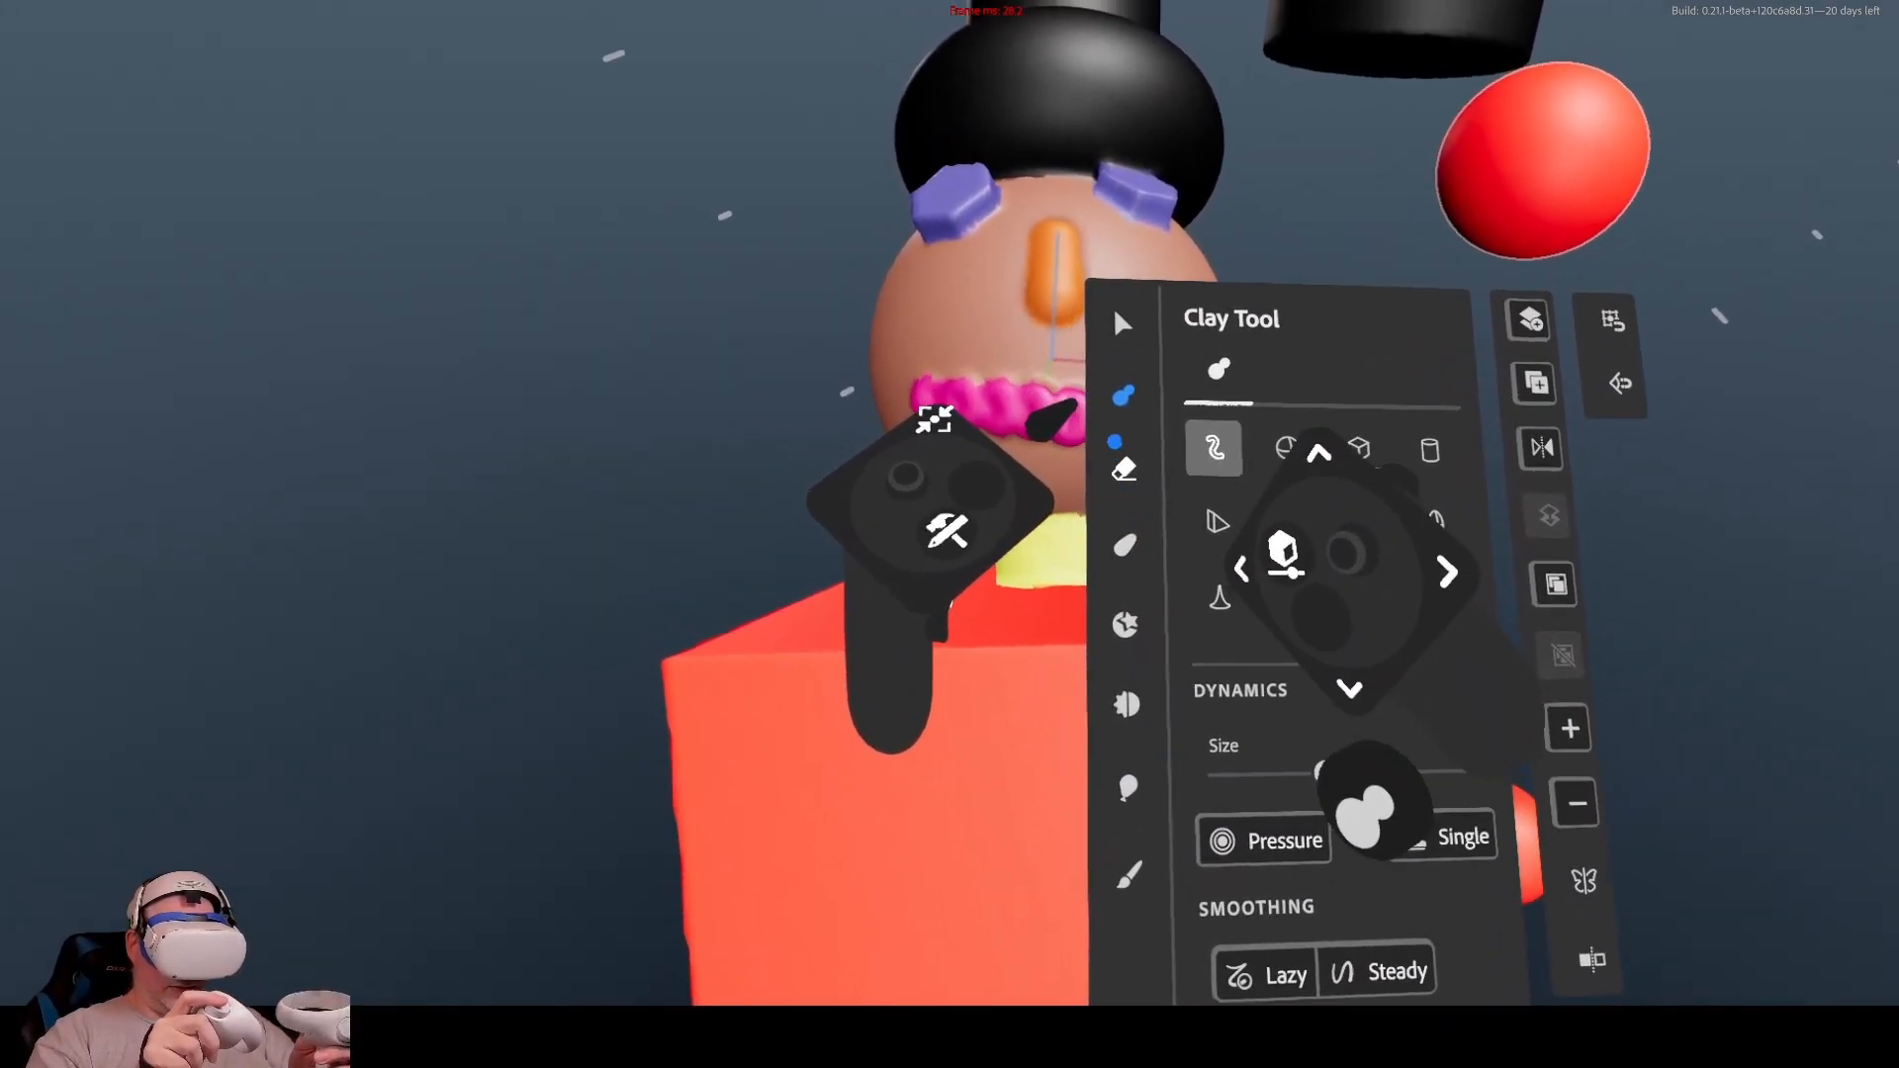
{"action": "left_click", "coordinate": [1123, 470]}
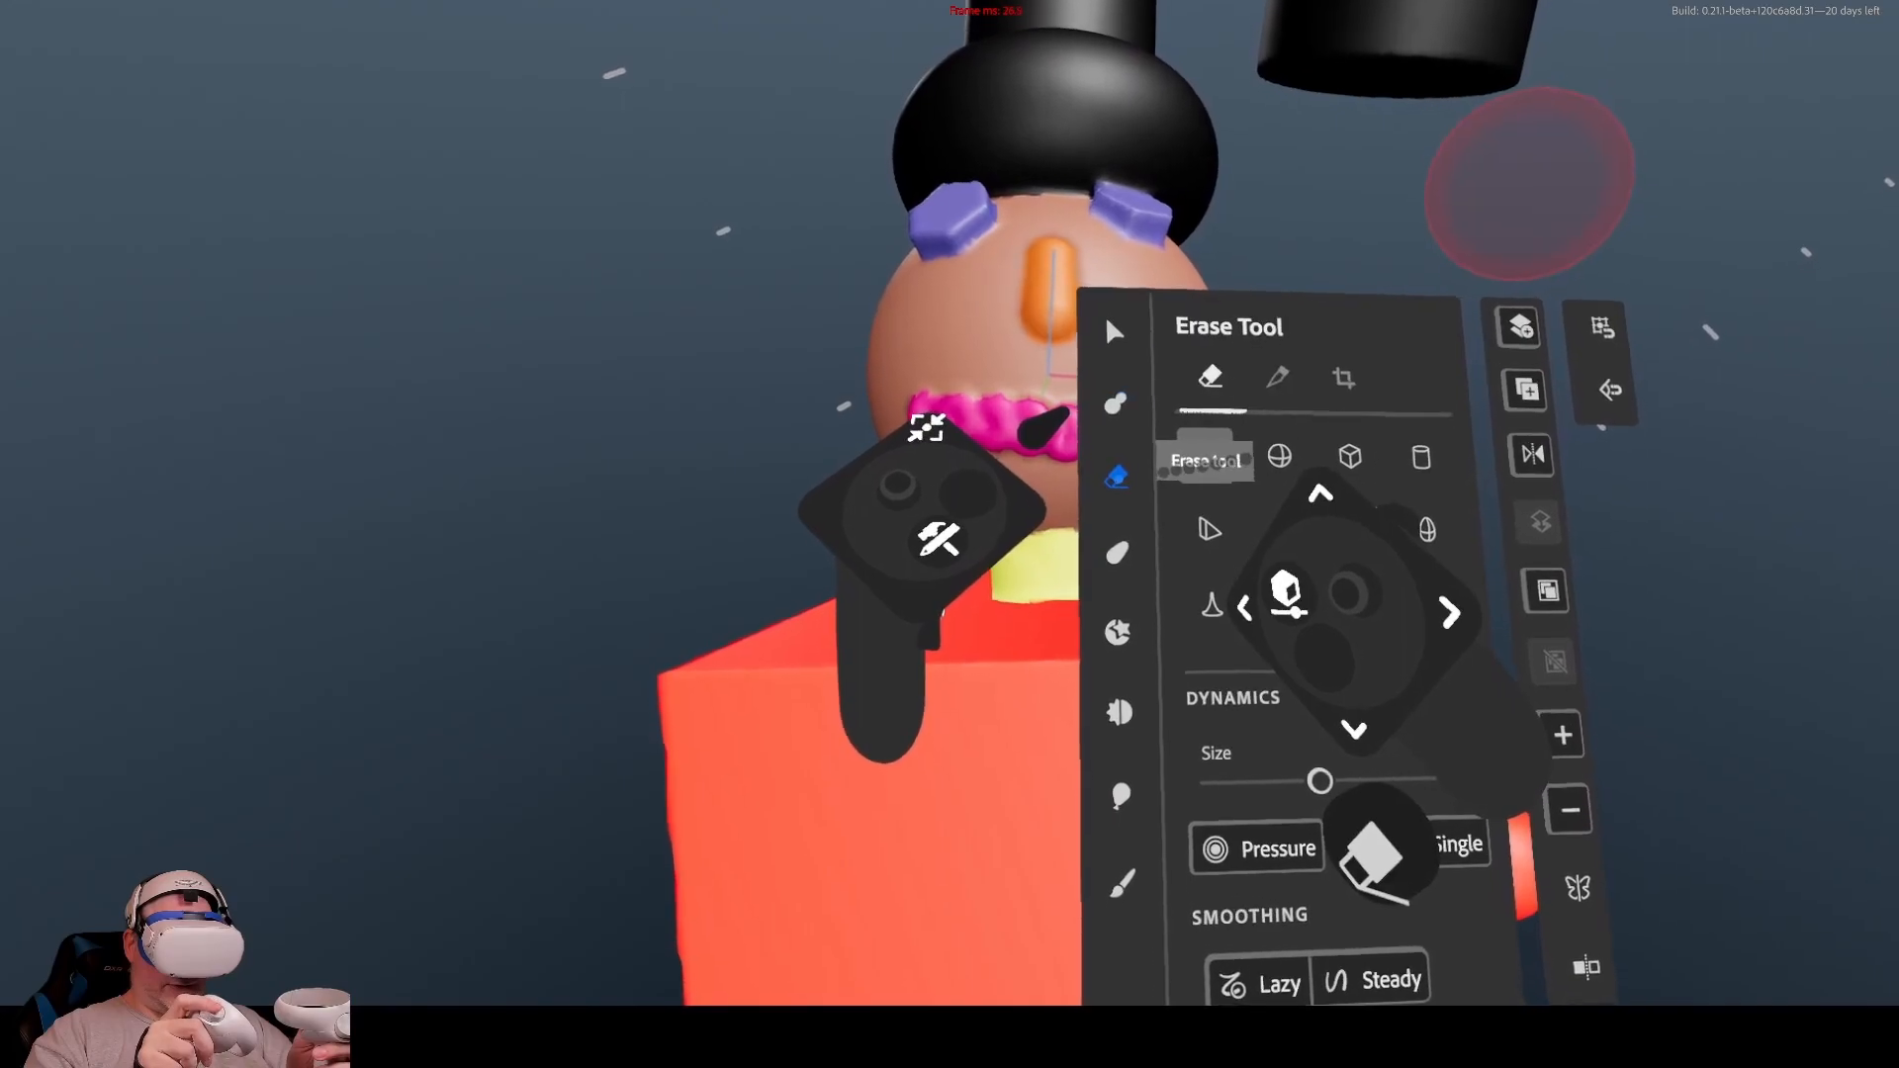